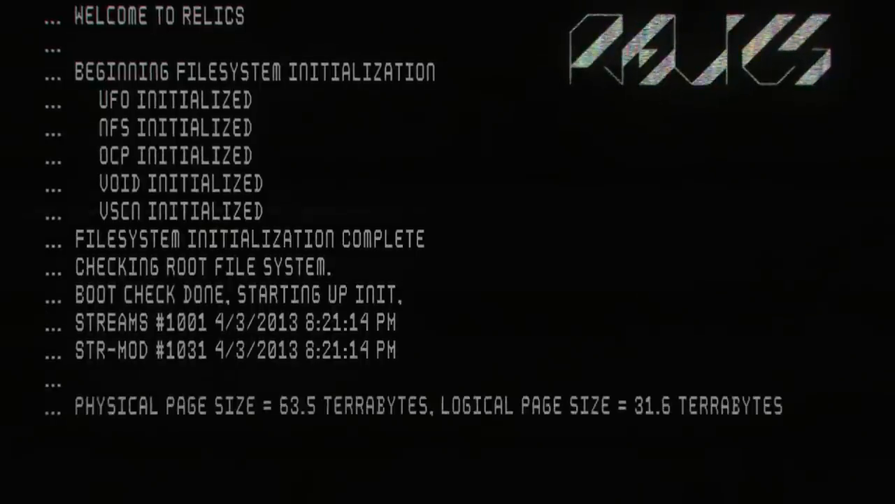
scroll(down, 3)
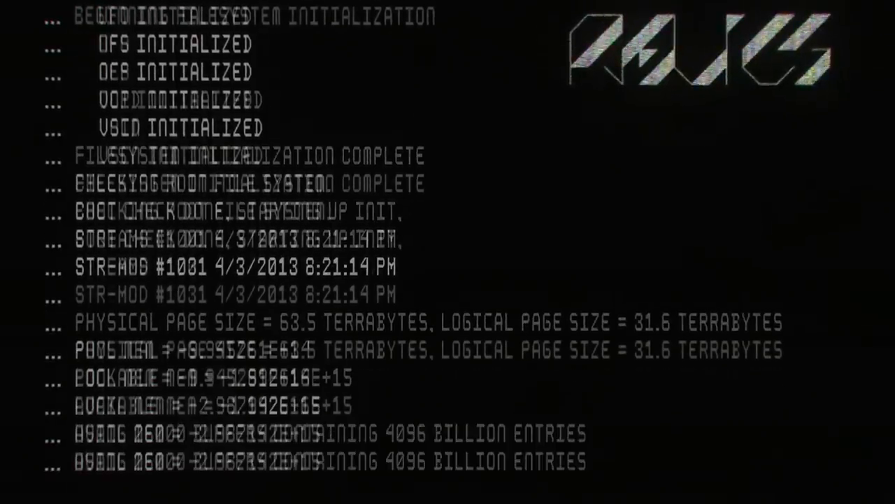
scroll(down, 3)
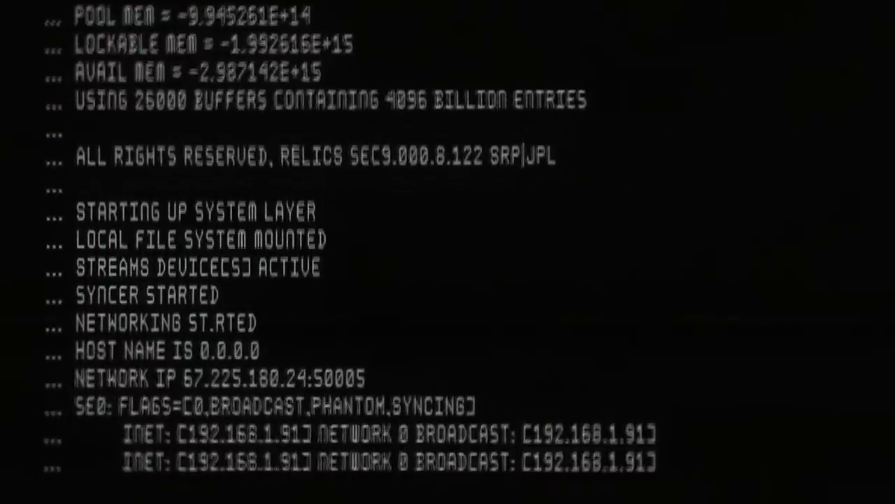
scroll(down, 3)
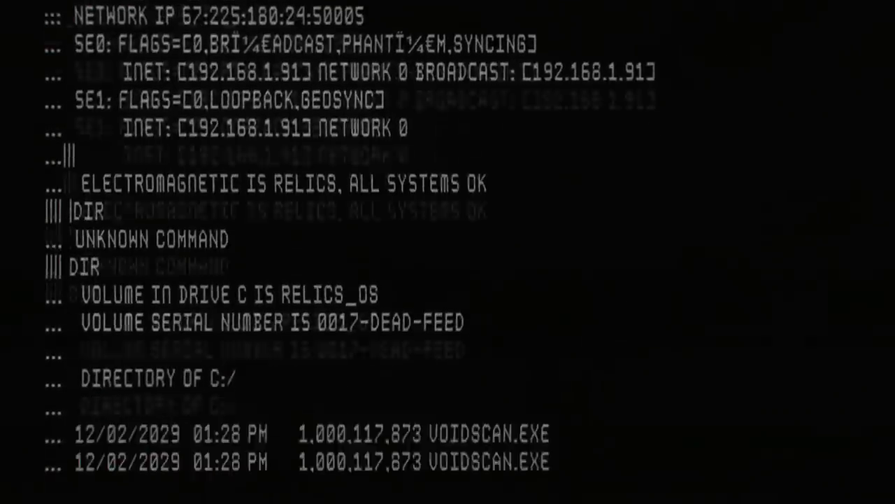
scroll(down, 3)
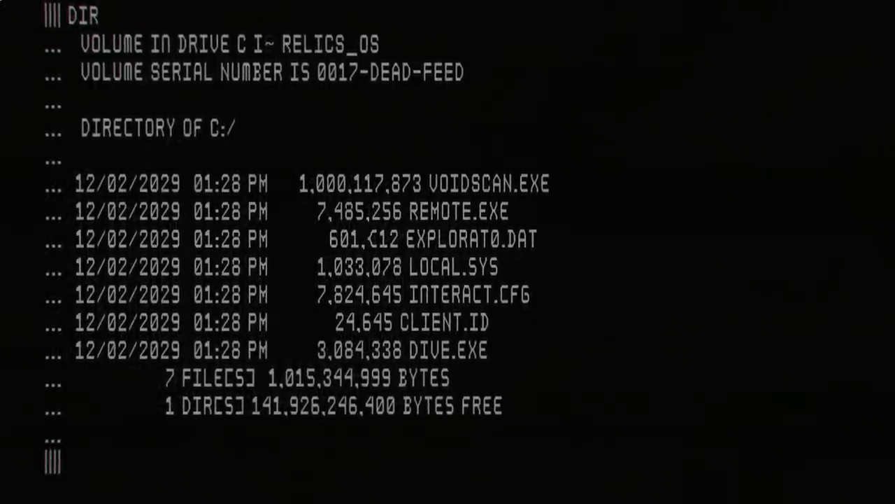
text(RE)
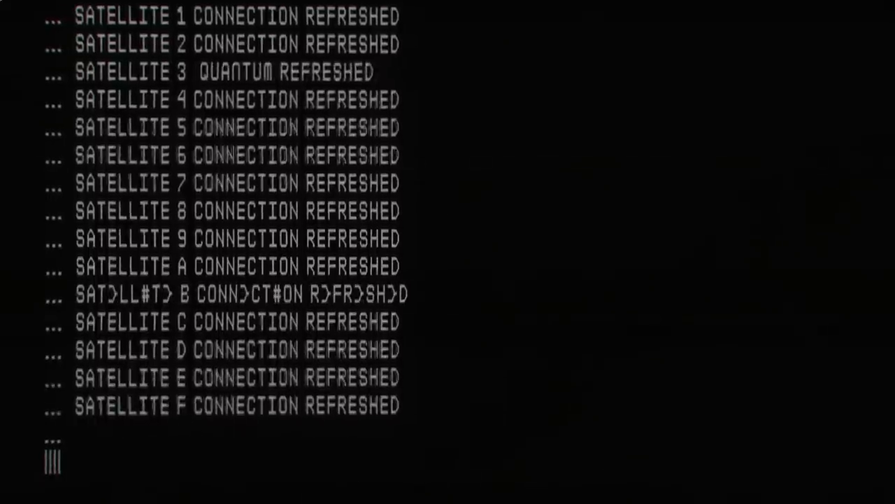
text(VO)
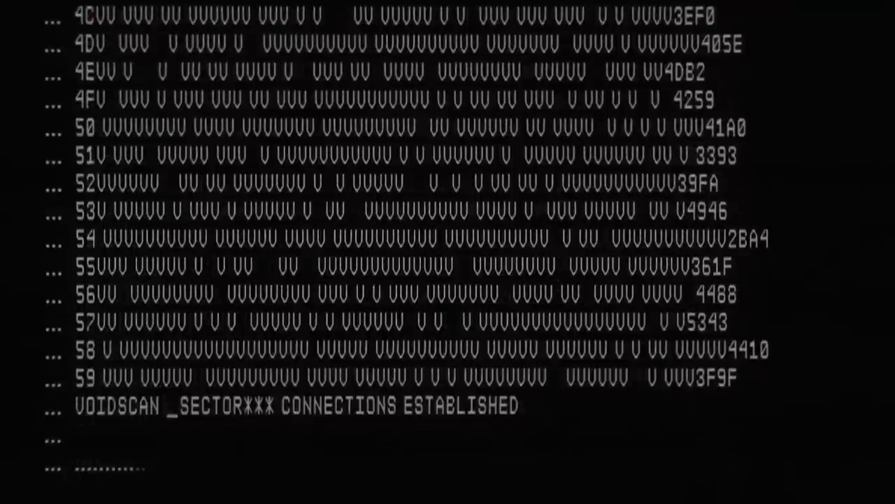
scroll(down, 3)
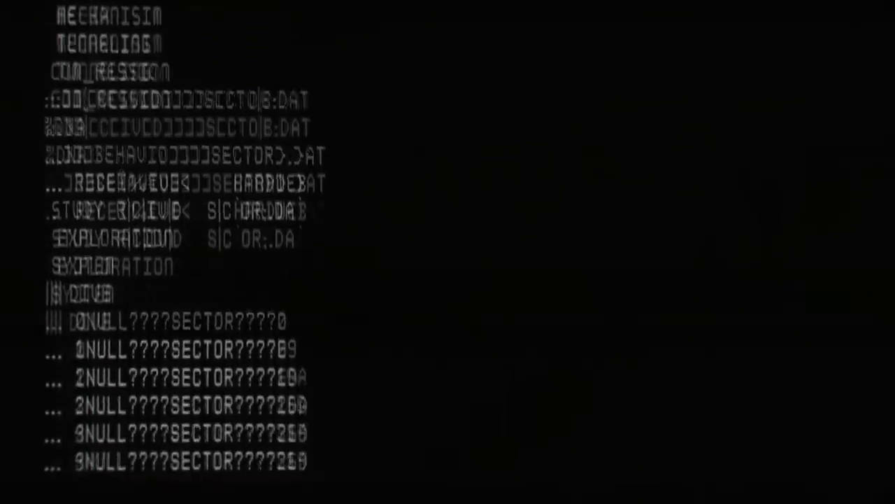
scroll(down, 3)
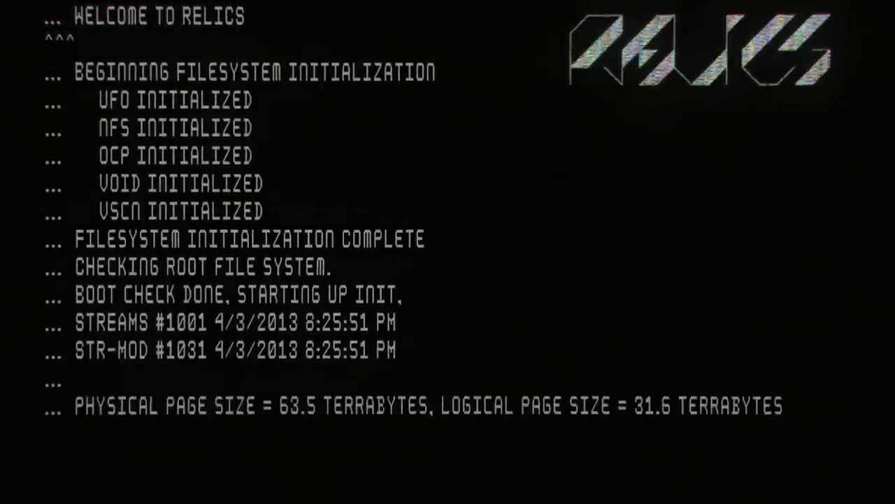
scroll(down, 3)
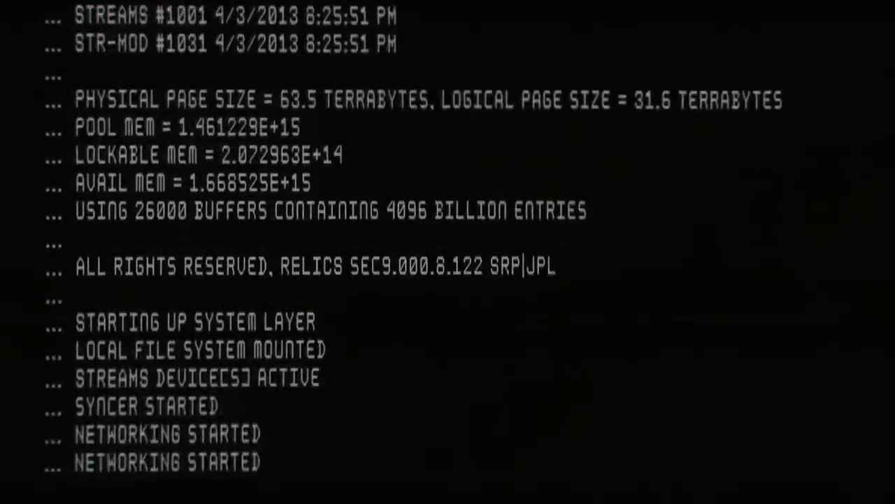
scroll(down, 3)
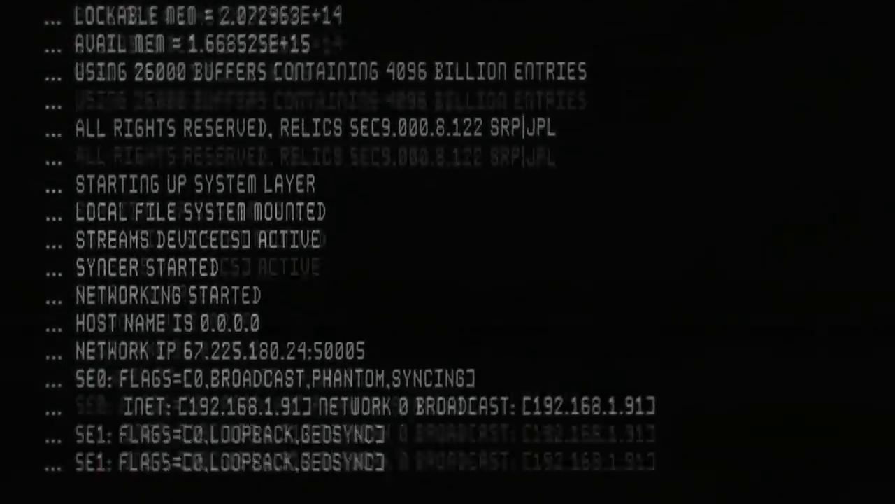
scroll(down, 3)
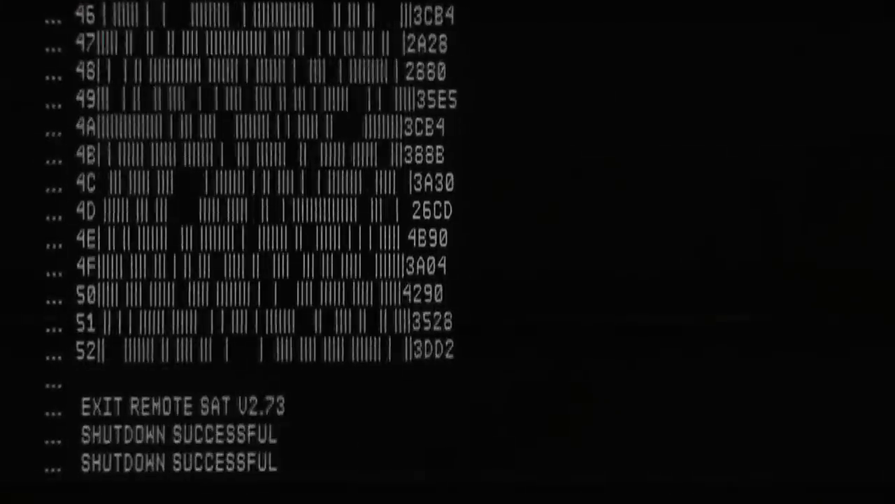
scroll(down, 3)
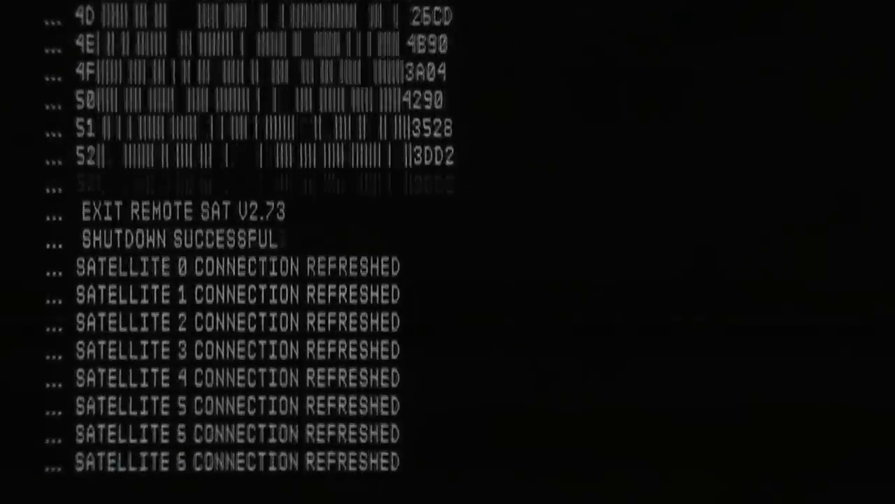